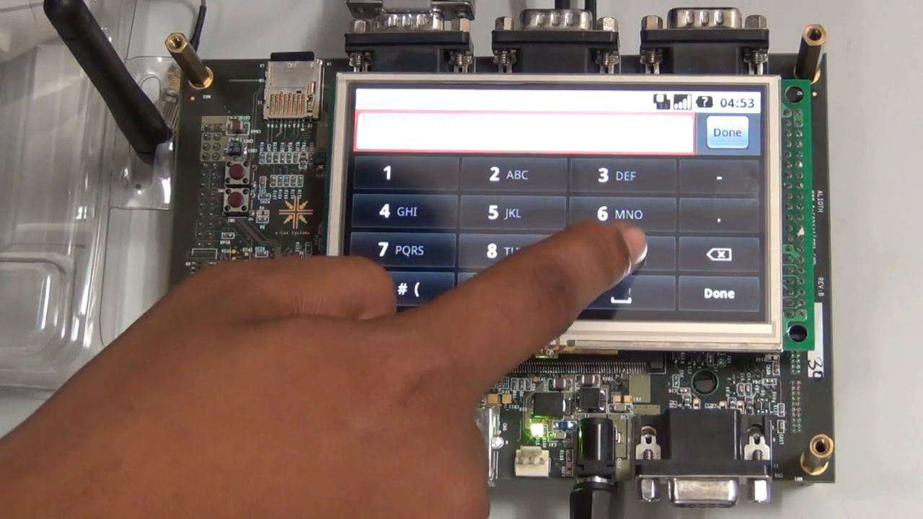
- Key in the remaining digits of the ten-digit mobile number and place the call
{"action": "left_click", "coordinate": [624, 253]}
{"action": "type", "text": "94874"}
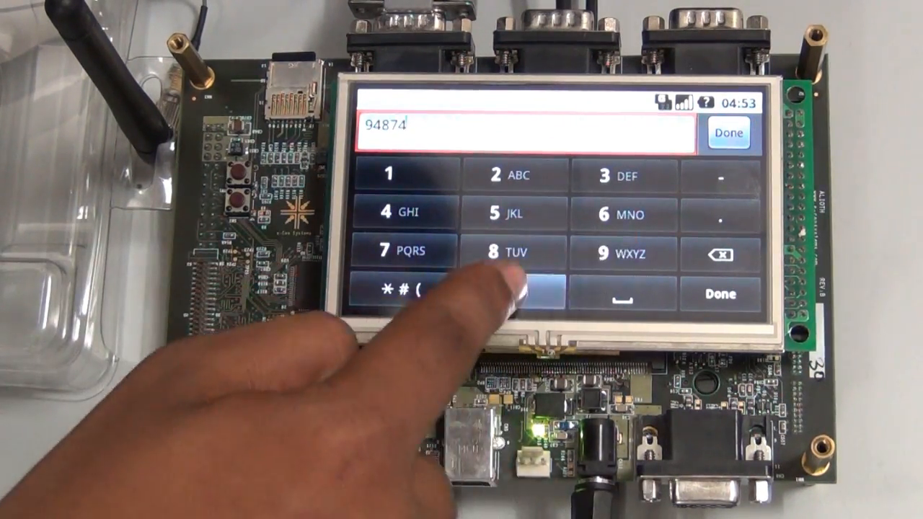
{"action": "left_click", "coordinate": [498, 296]}
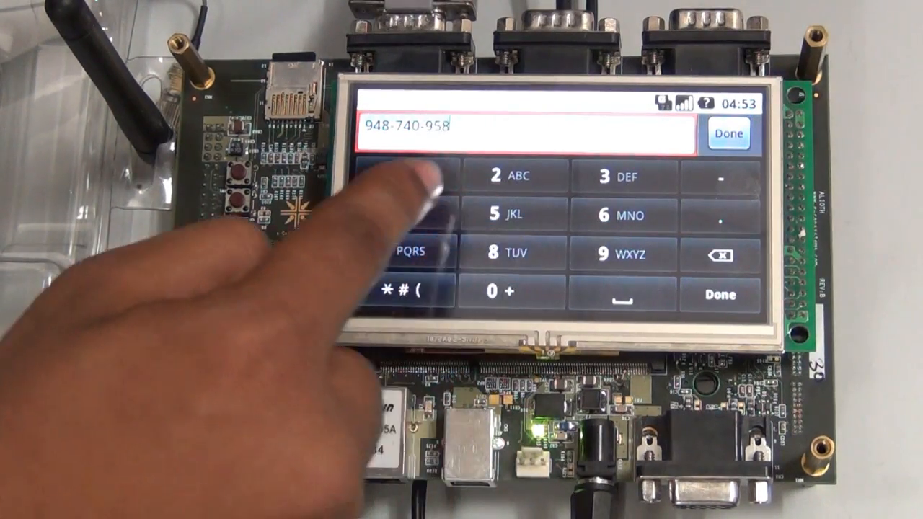
{"action": "left_click", "coordinate": [393, 173]}
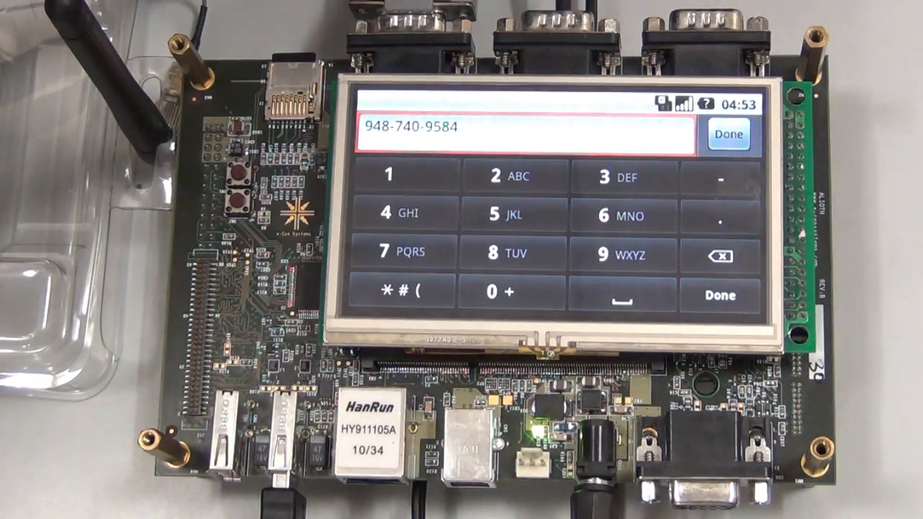
{"action": "left_click", "coordinate": [728, 135]}
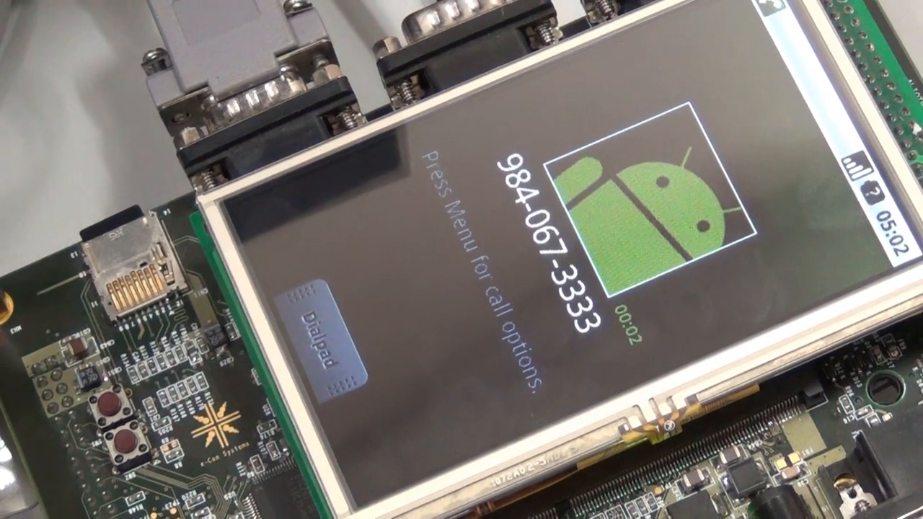
- Bring up the in-call dialpad during the connected call
{"action": "left_click", "coordinate": [324, 331]}
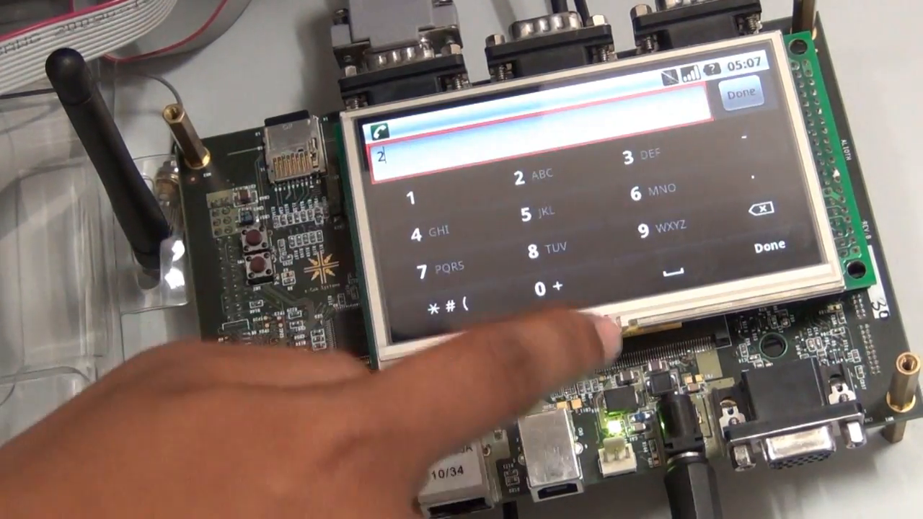
- Key in more digits of the second phone number on the dialer keypad
{"action": "left_click", "coordinate": [759, 210]}
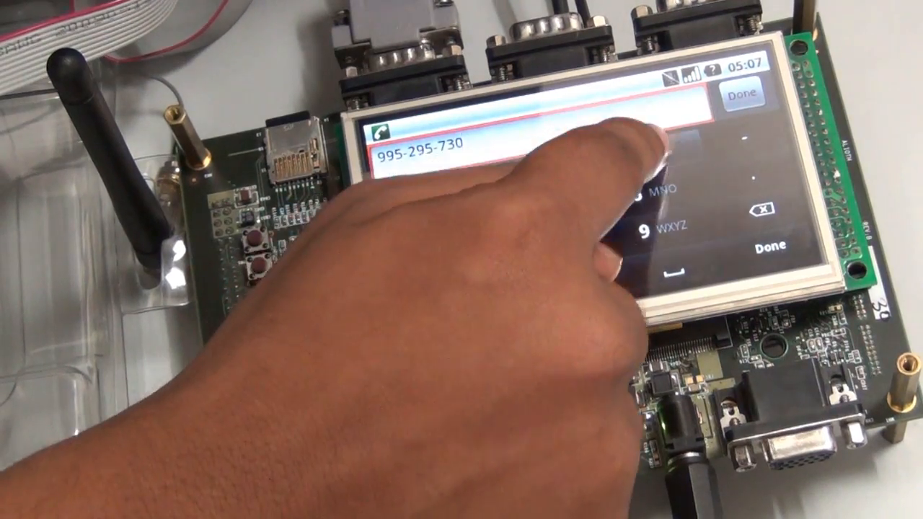
{"action": "left_click", "coordinate": [630, 155]}
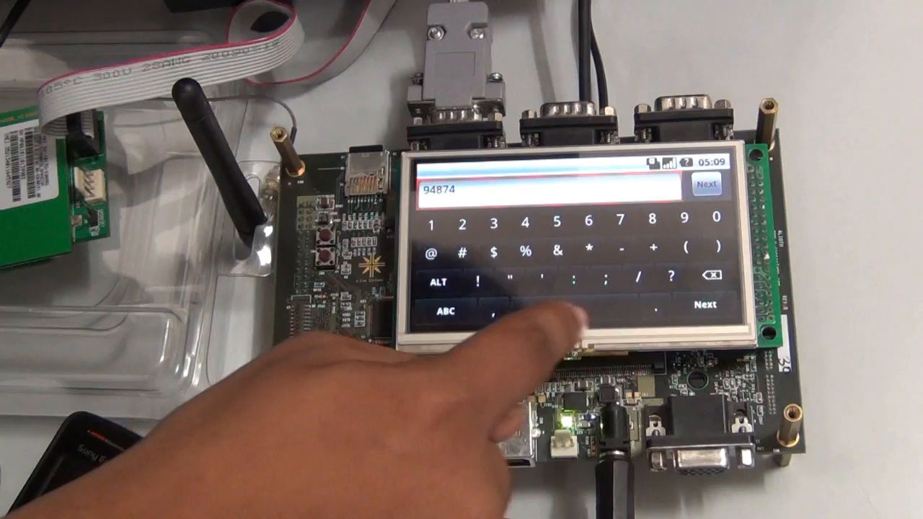
- Type another digit of the recipient number in the message's To field
{"action": "left_click", "coordinate": [732, 217]}
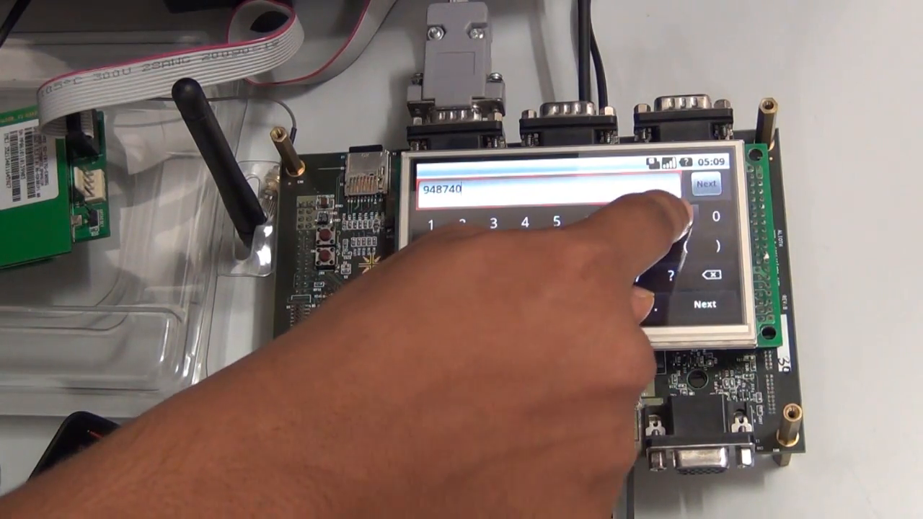